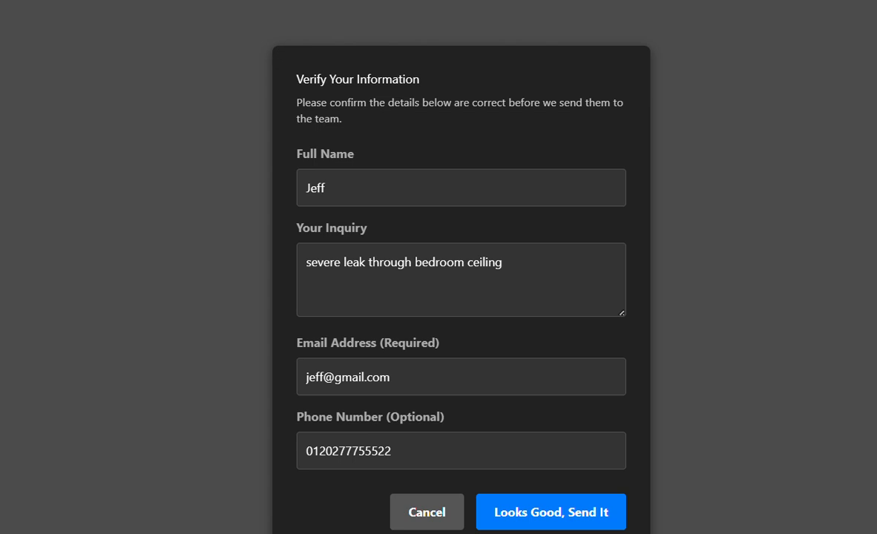
# - Prefix the leak inquiry with 'extremely urgent -'
pyautogui.write('extremely urgent -')
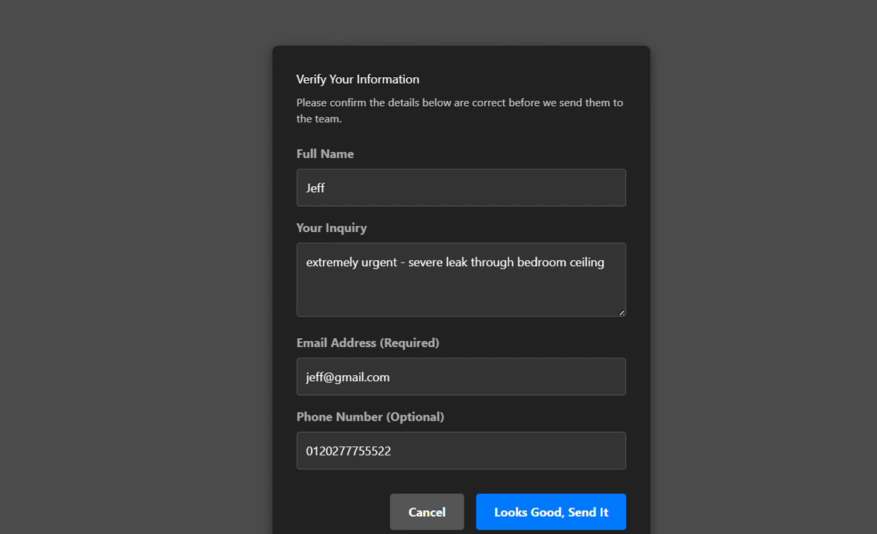
pyautogui.moveTo(581, 271)
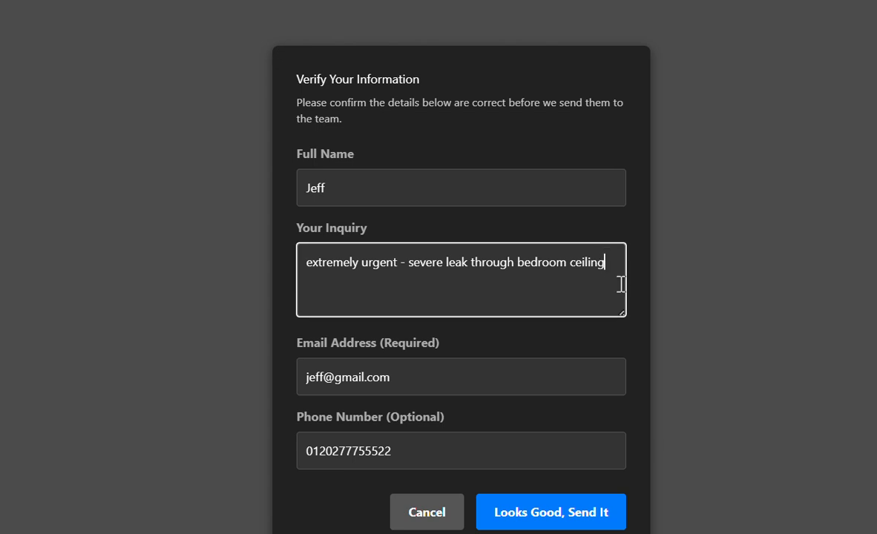
# - End the inquiry with '/THANKYOU !!!!!!!!!!!' and send the verified form
pyautogui.write('/')
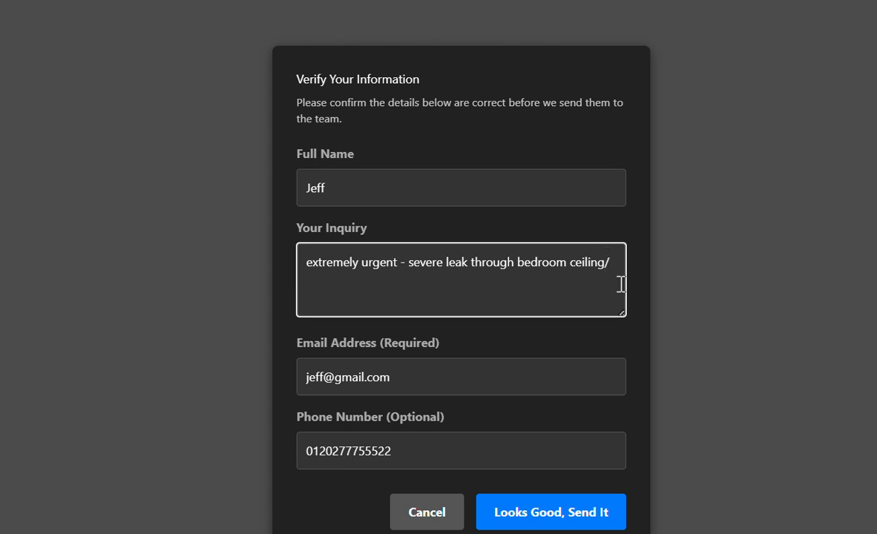
pyautogui.write('THANK')
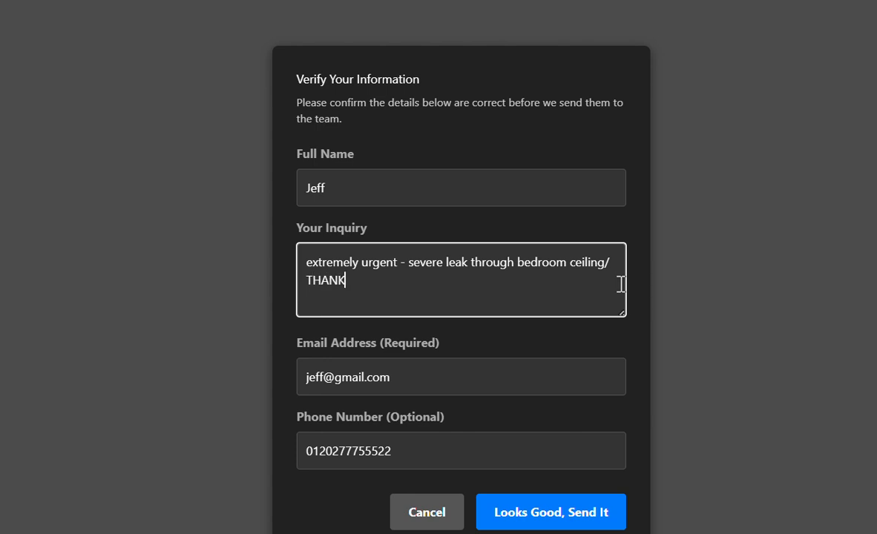
pyautogui.write('YOU')
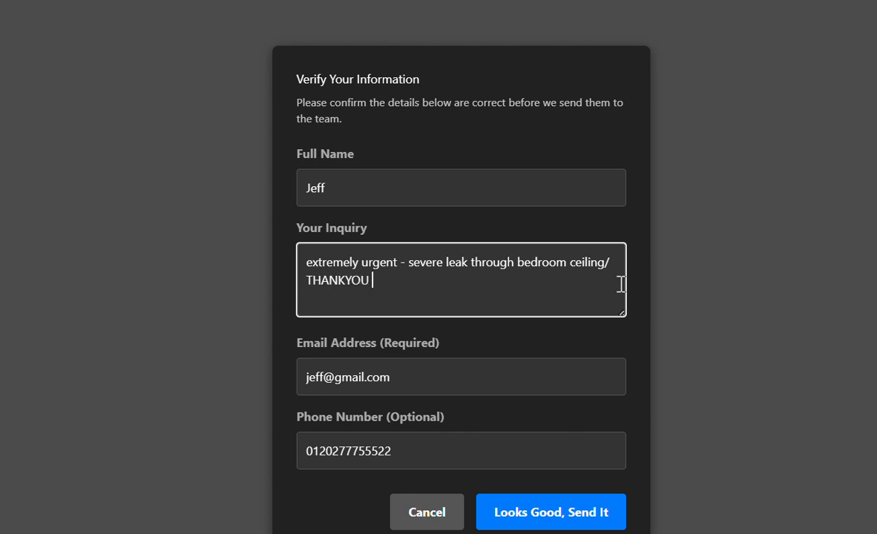
pyautogui.write('!!!!!!!!!!!')
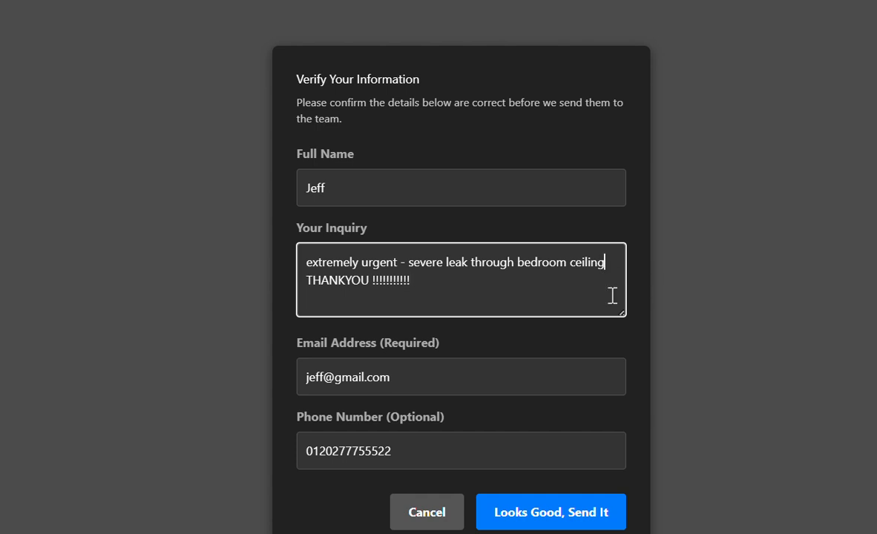
pyautogui.click(551, 512)
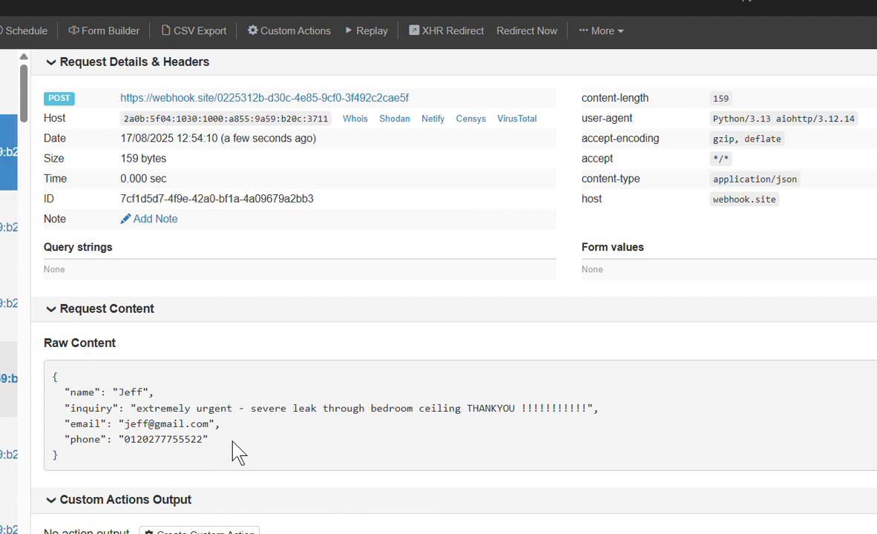
# - Select the Raw Content JSON lines of the newest Webhook.site request
pyautogui.moveTo(237, 445); pyautogui.dragTo(44, 401)
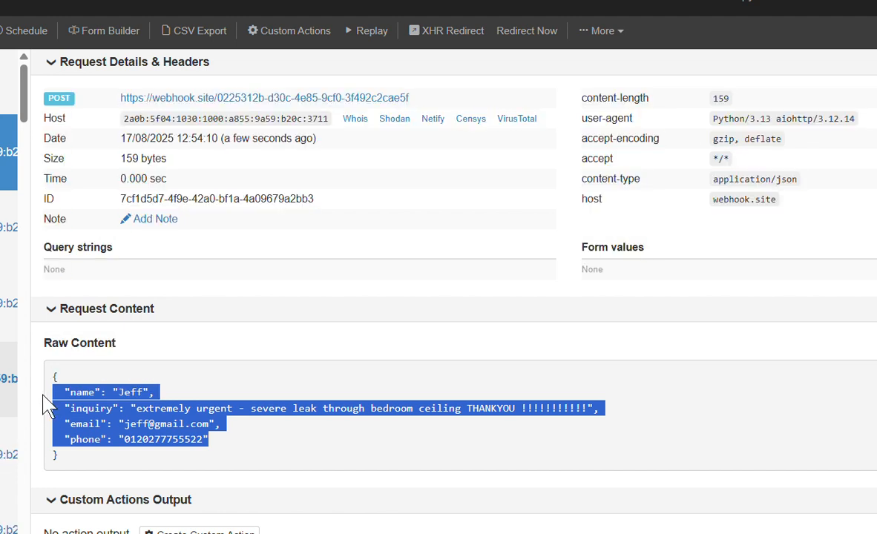
pyautogui.moveTo(707, 510)
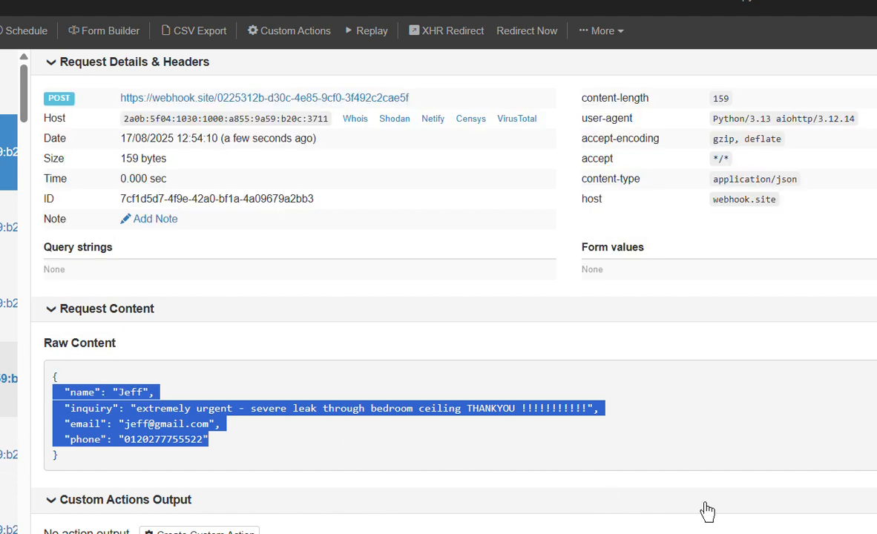